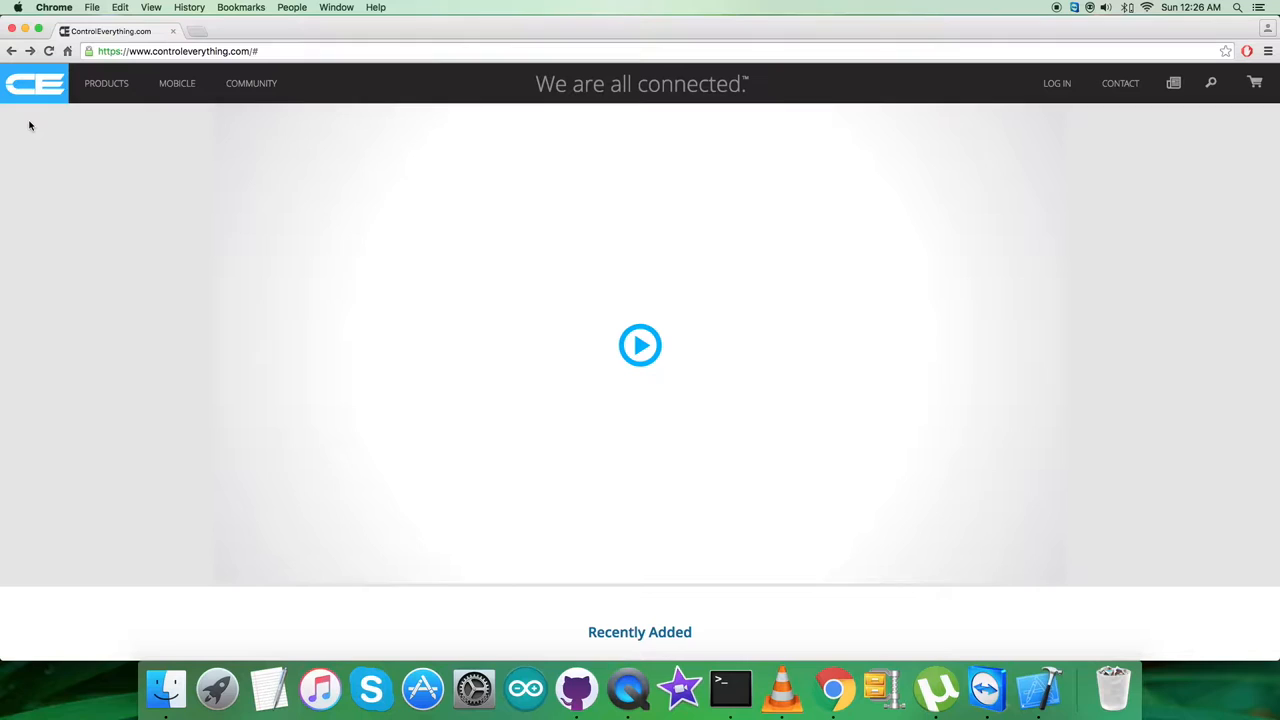
Step: Search ControlEverything.com for the HYT939 sensor and show its Resources tab
left_click(233, 51)
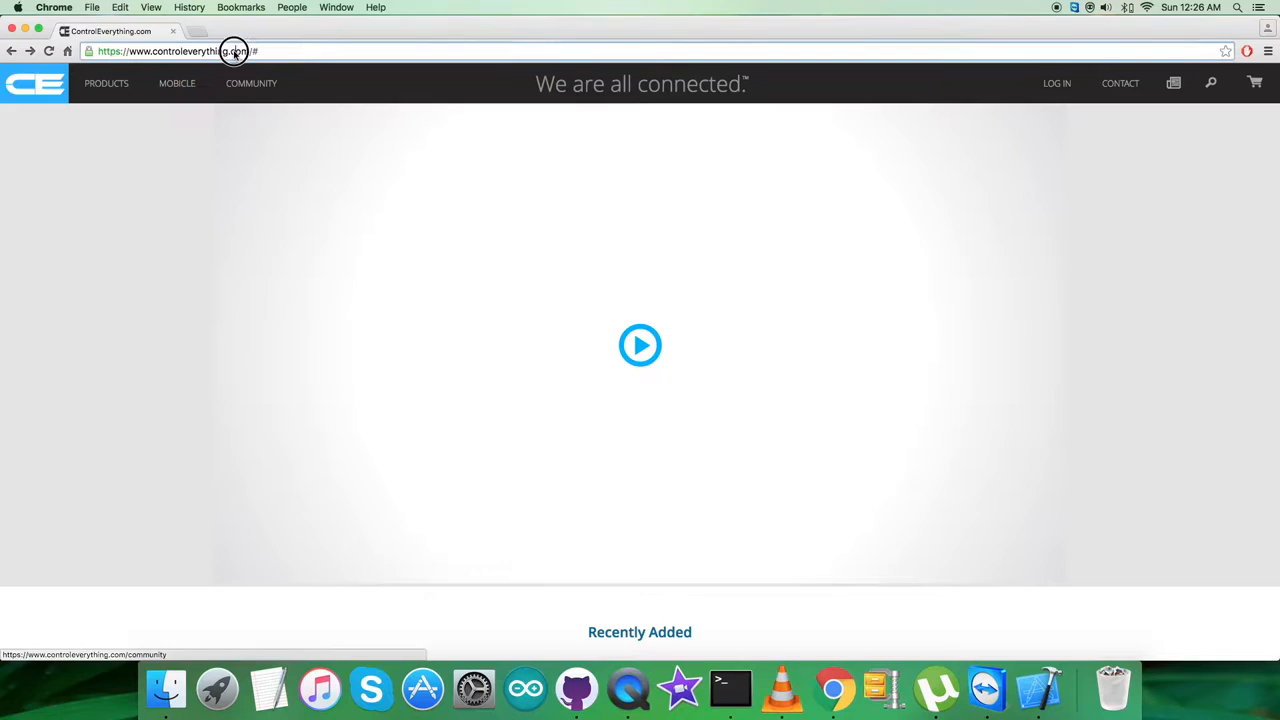
type("HYT839")
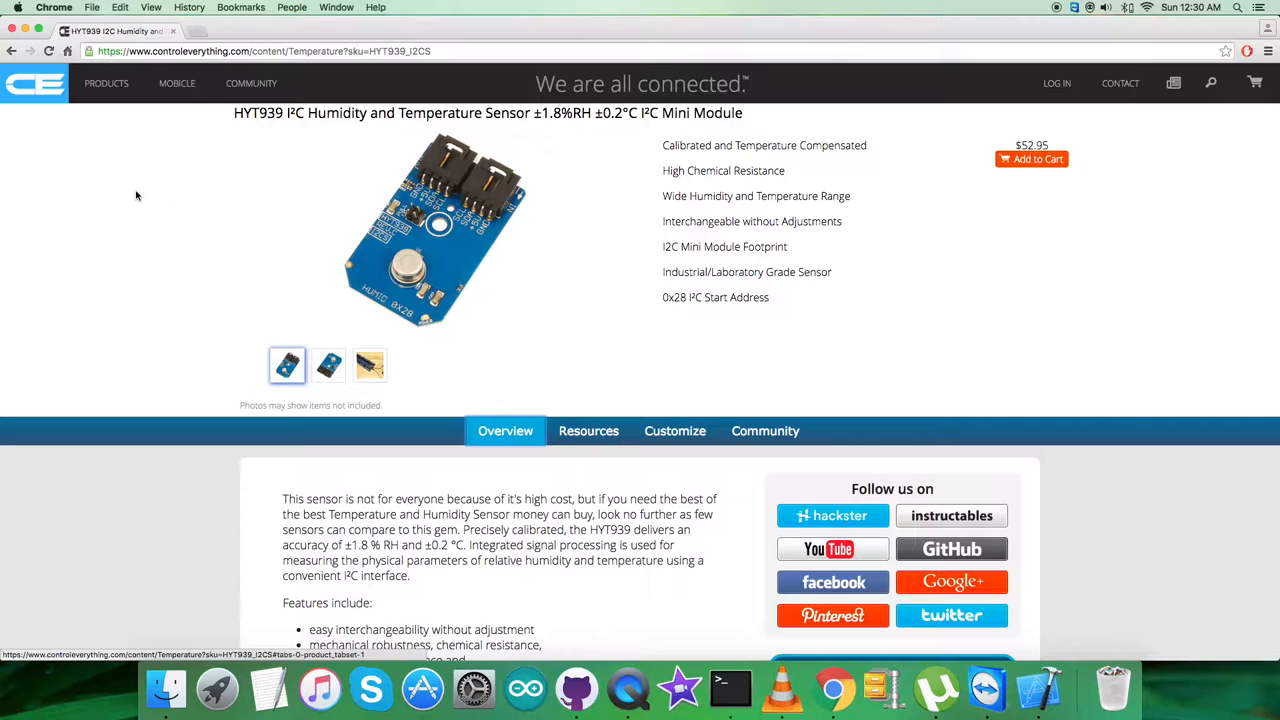
left_click(588, 430)
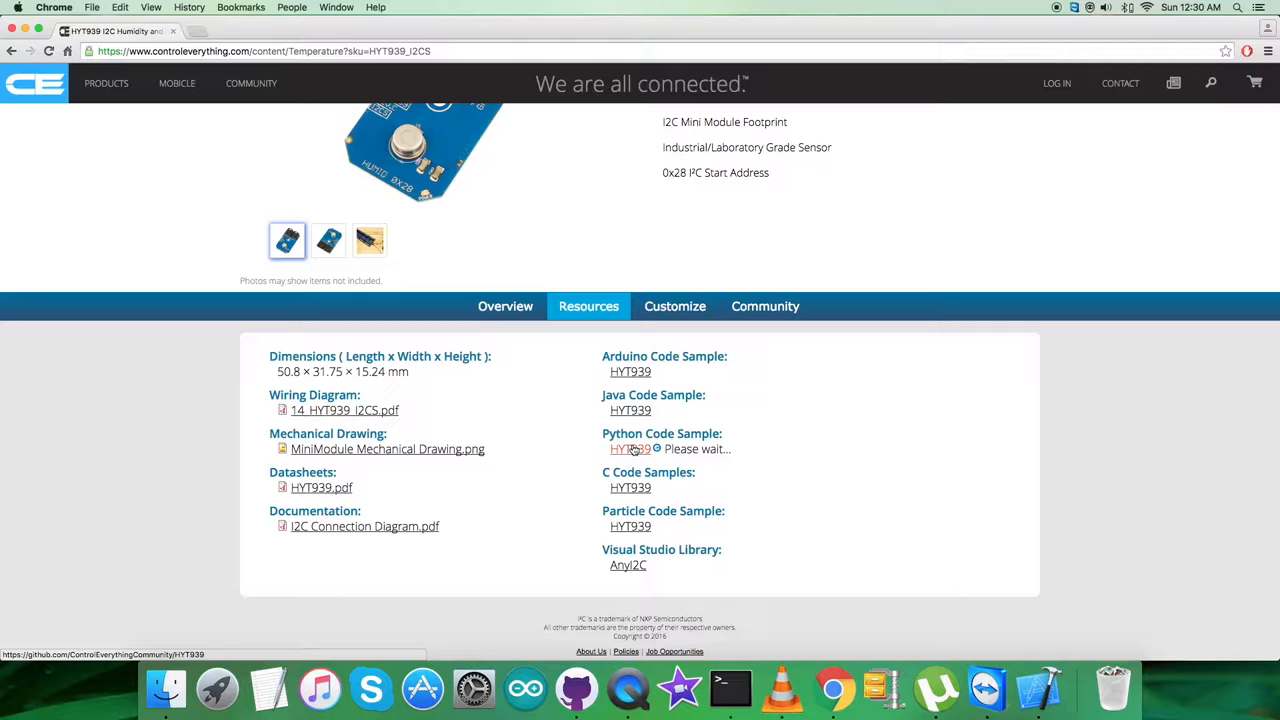
left_click(630, 449)
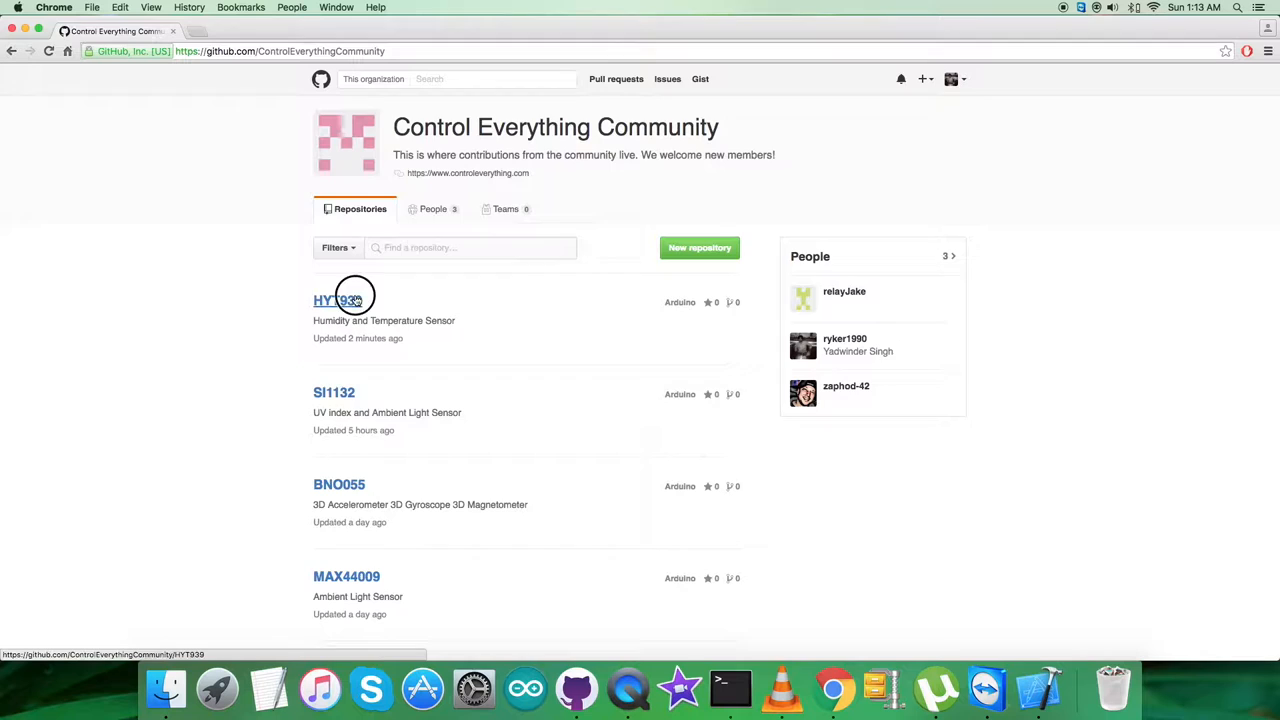
Step: Open the HYT939 repository and bring up the context menu on its smbus pypi link
left_click(334, 300)
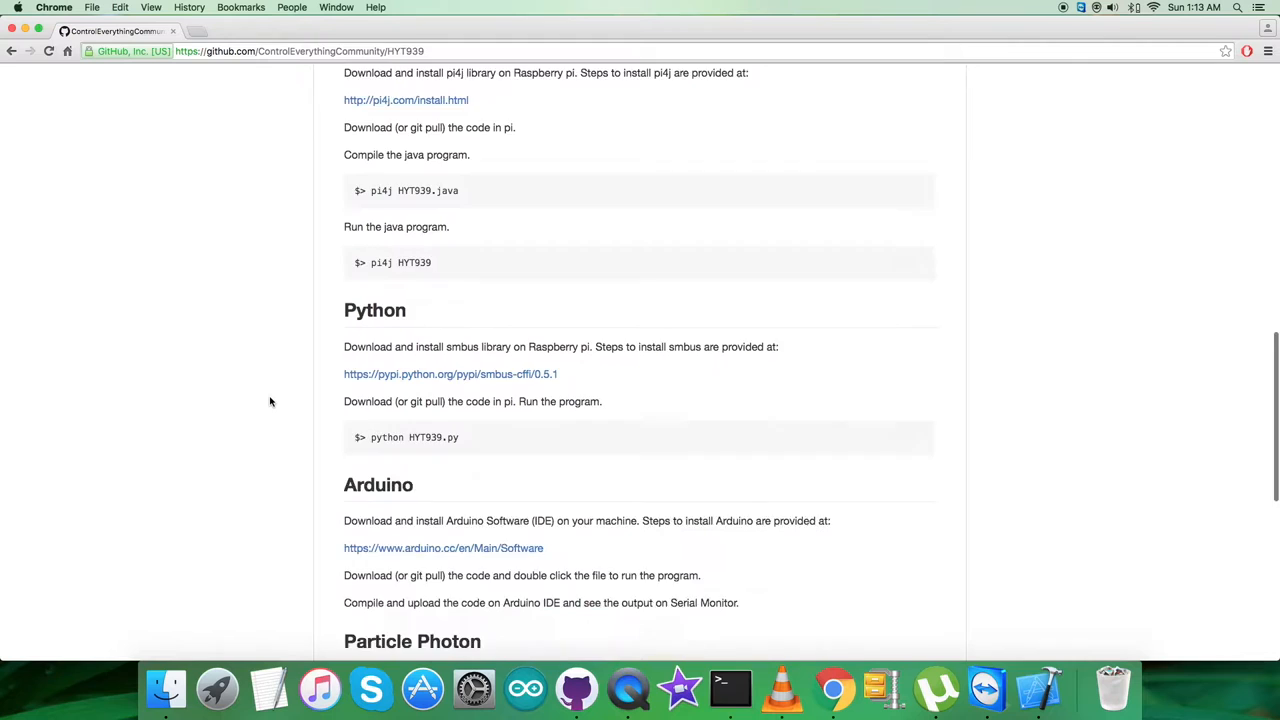
right_click(450, 167)
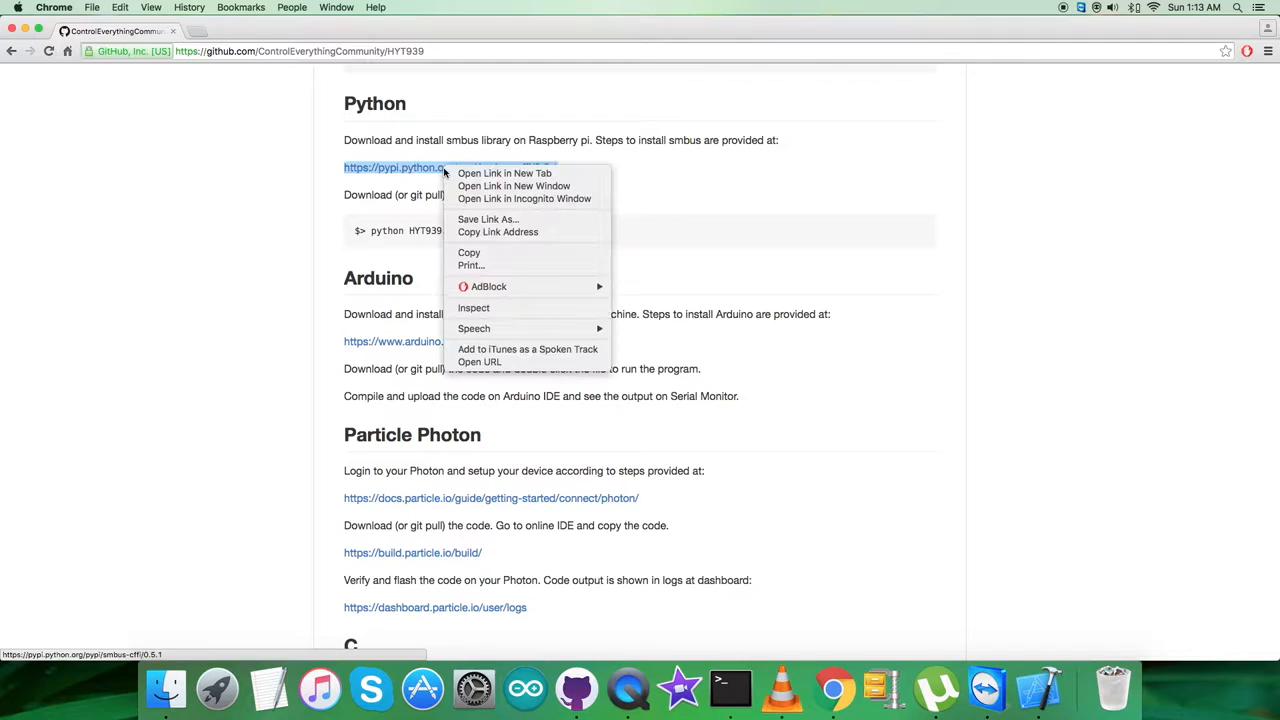
Step: Open the smbus-cffi 0.5.1 PyPI page in a new tab, then return to the repository
left_click(504, 173)
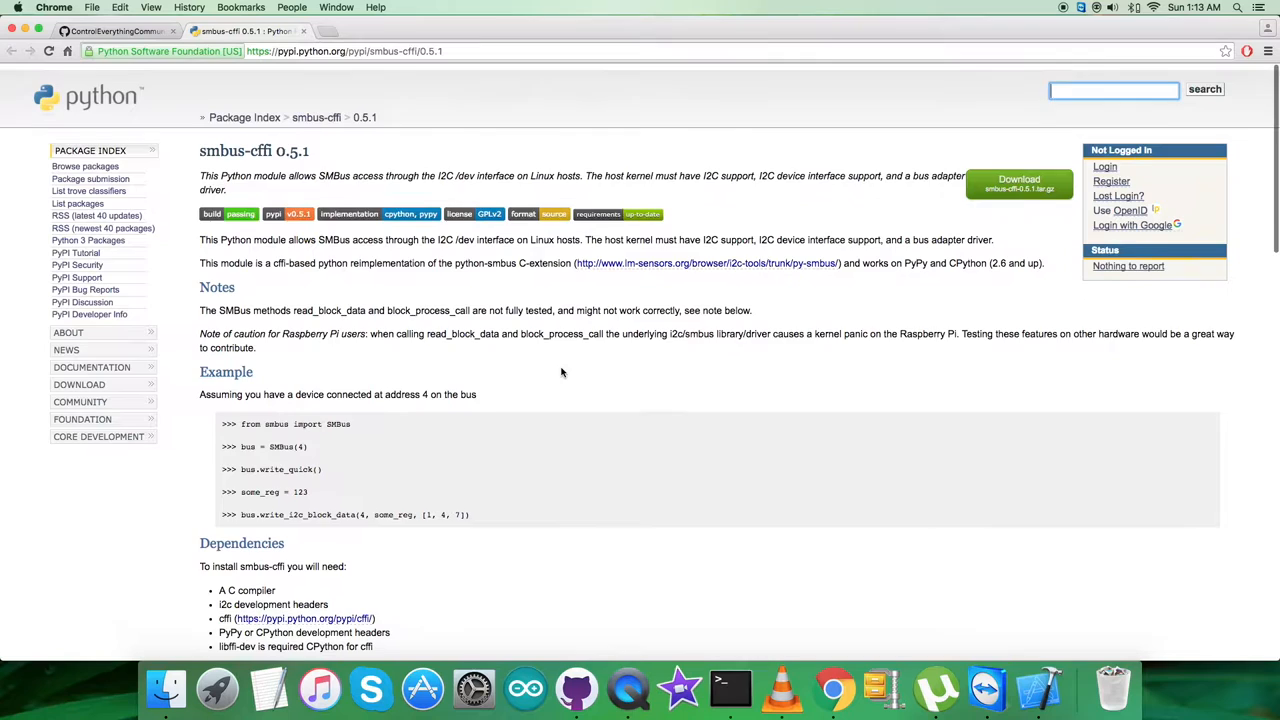
left_click(110, 31)
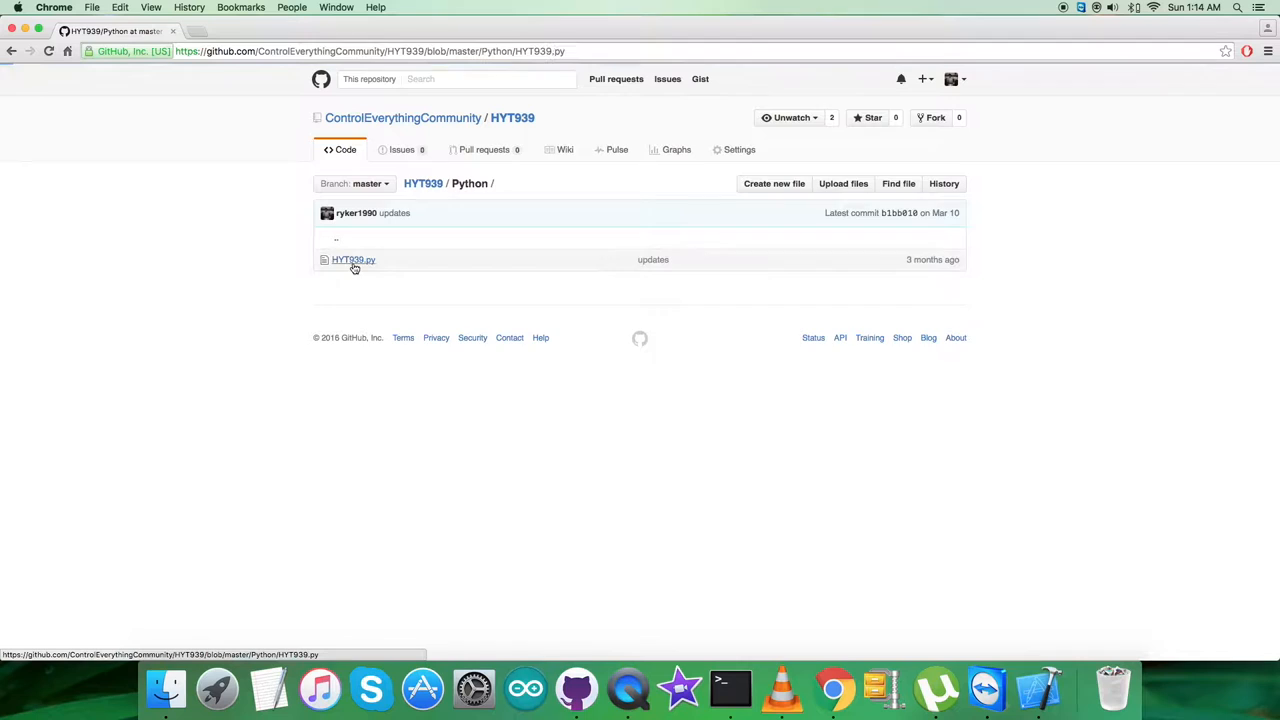
Step: Open HYT939.py in the repository's Python folder and read through its 33 lines
left_click(354, 259)
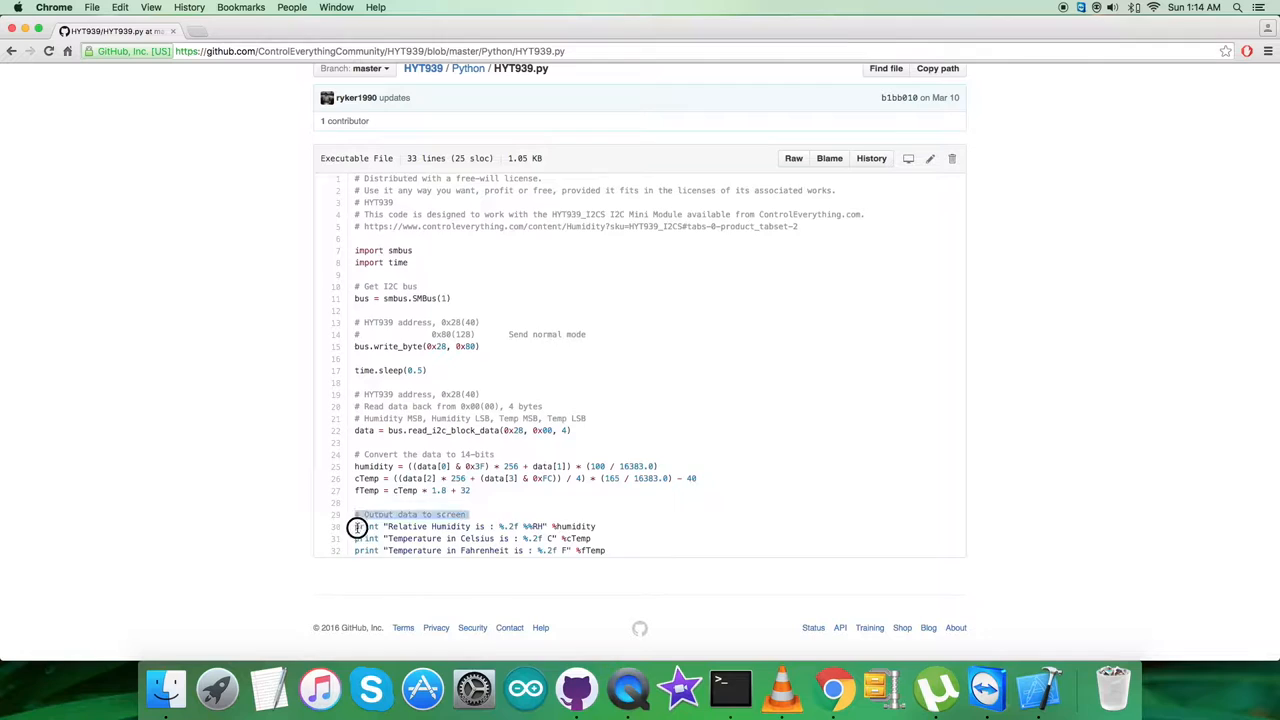
Step: Drag across the HYT939.py listing to select all of its code
left_click_drag(356, 526, 610, 550)
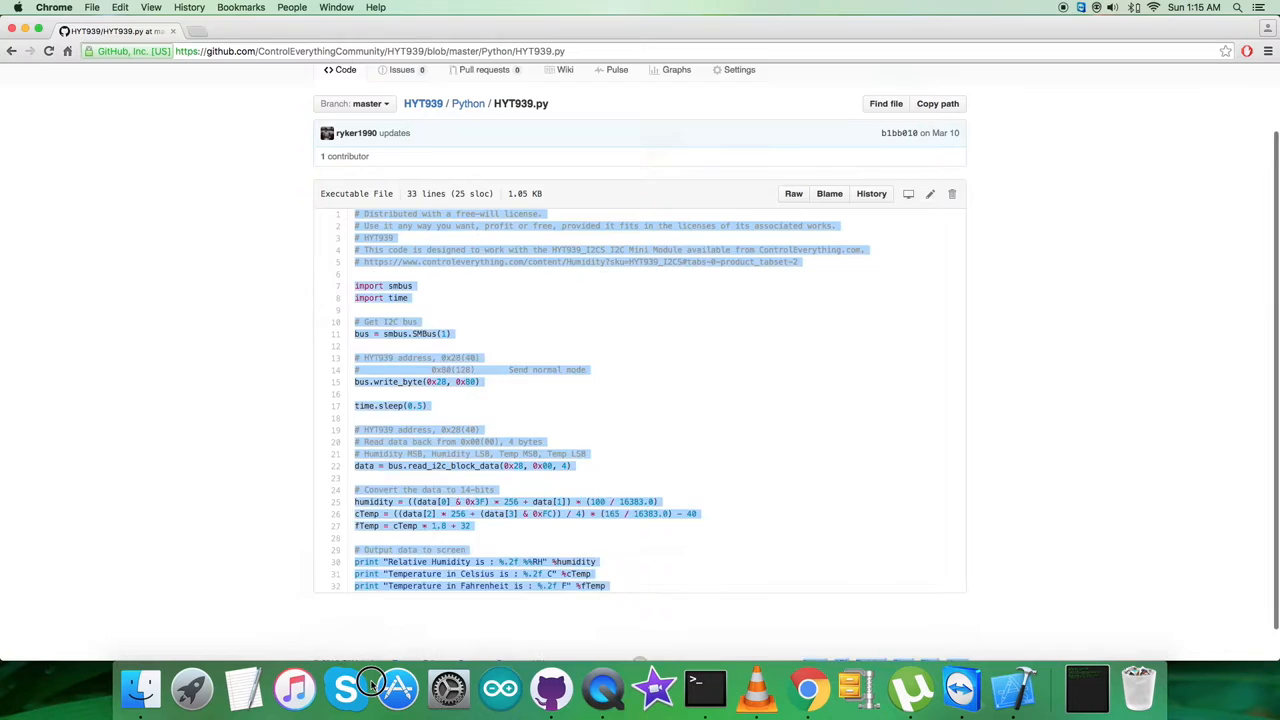
Step: Bring up the Raspberry Pi SSH terminal showing 45.46 %RH and 26.84 °C readings
left_click(729, 688)
type("python HYT939.py")
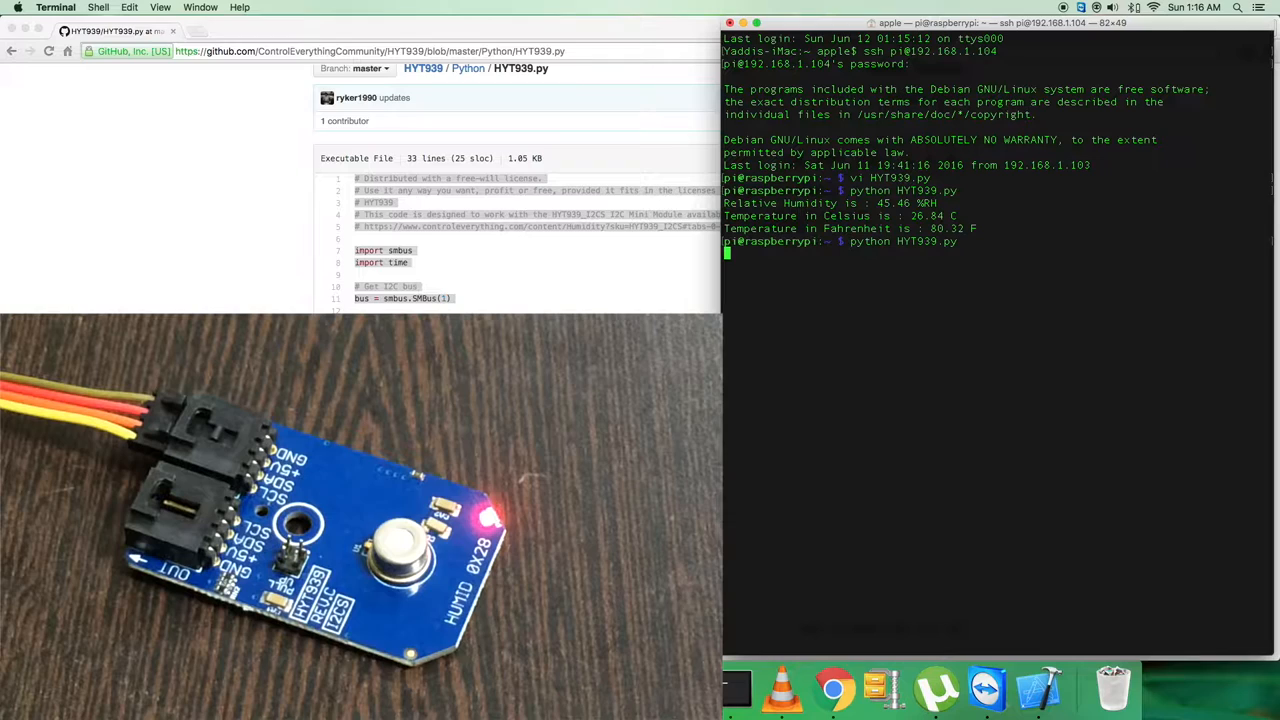
key("Return")
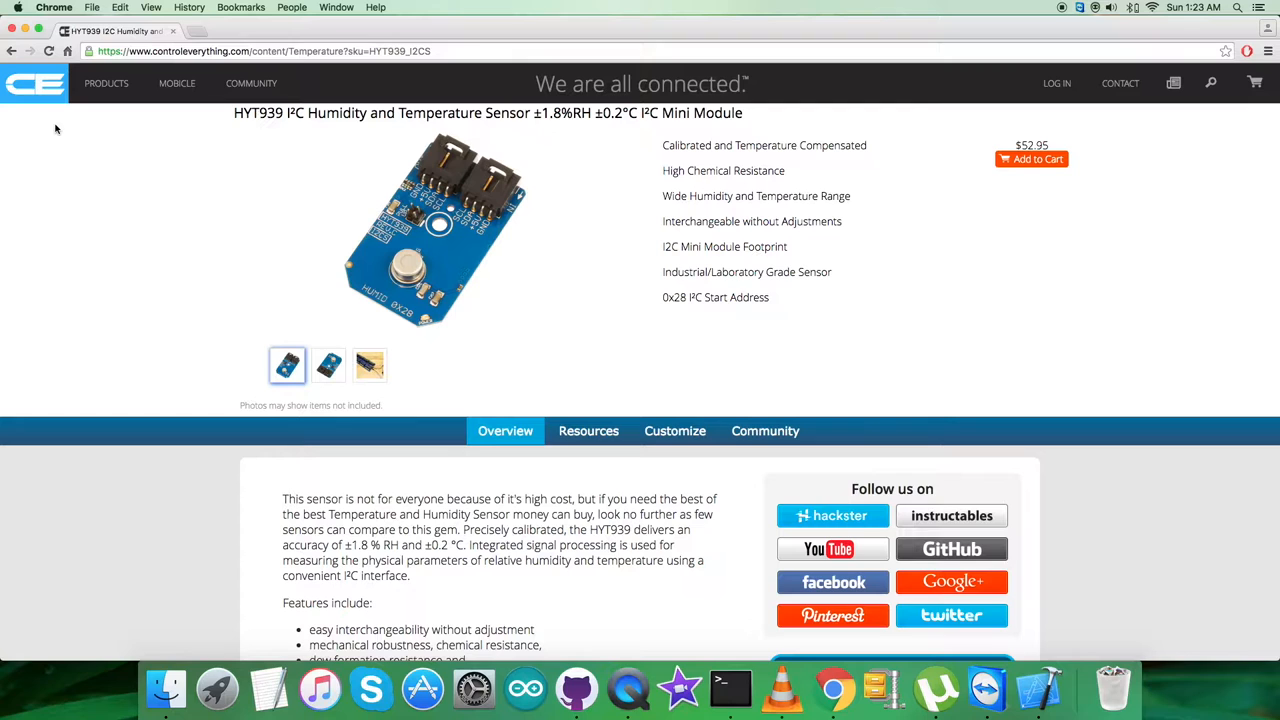
Step: Show the sensor's Resources and follow the HYT939 Python code sample link to GitHub
left_click(588, 431)
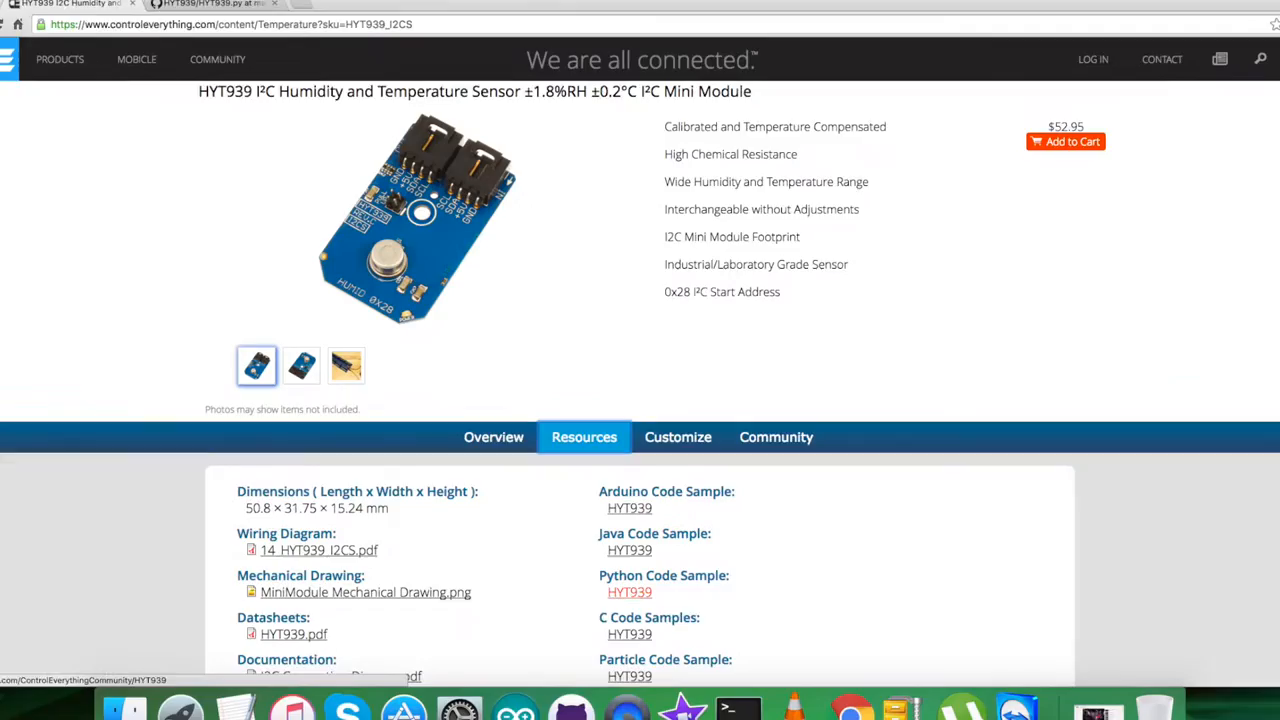
left_click(629, 592)
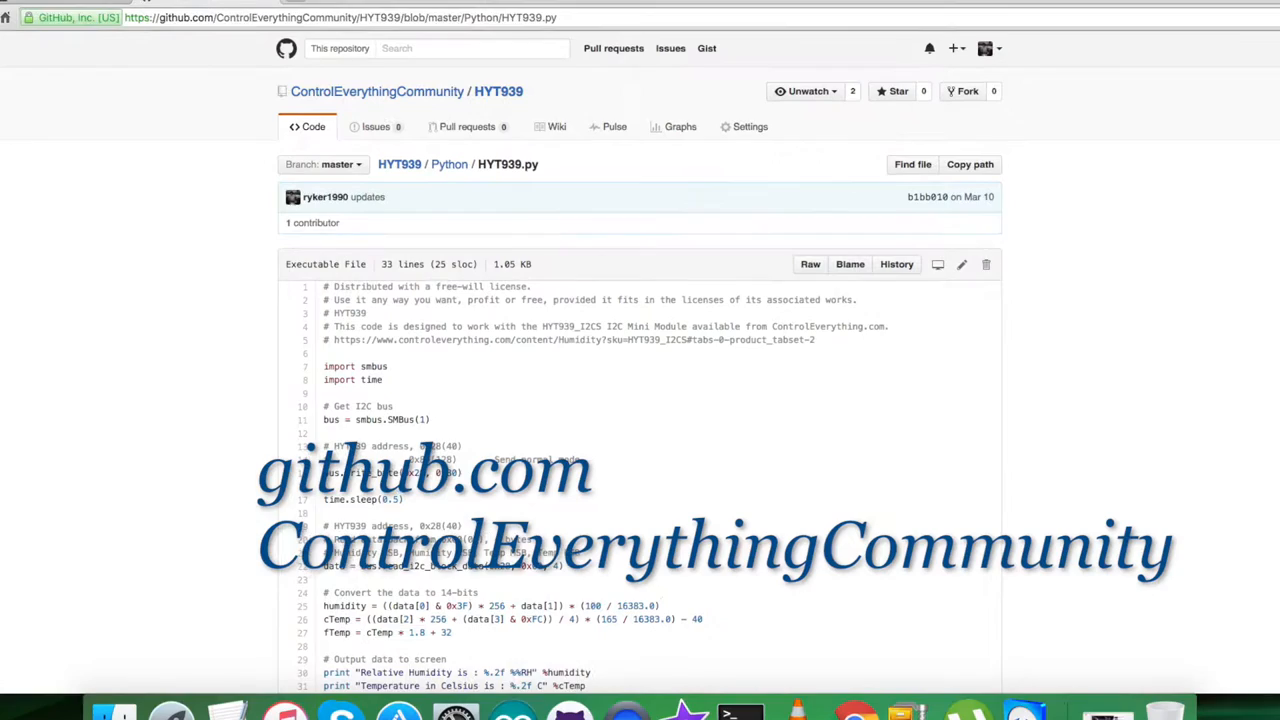